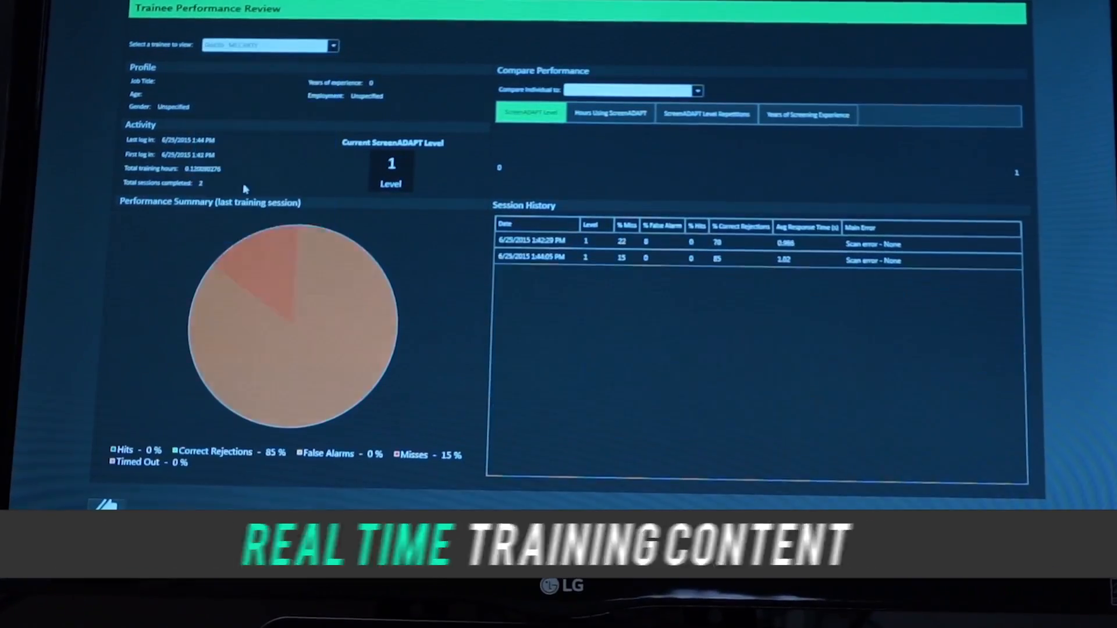
# Step: Open the 'Select a trainee to view' dropdown to list the available trainees
pyautogui.click(332, 44)
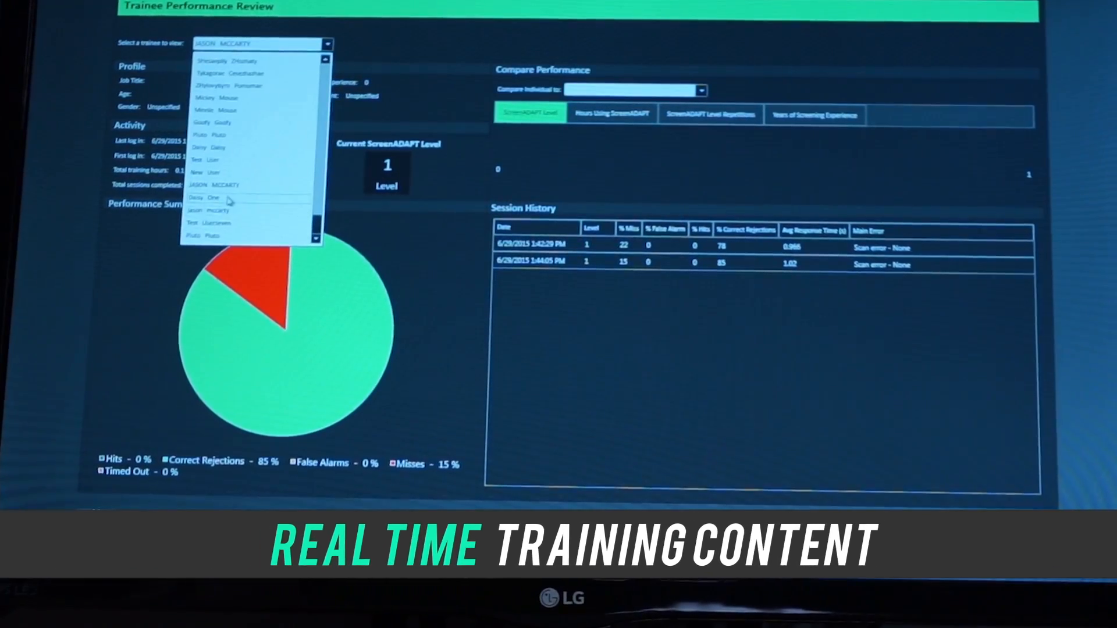